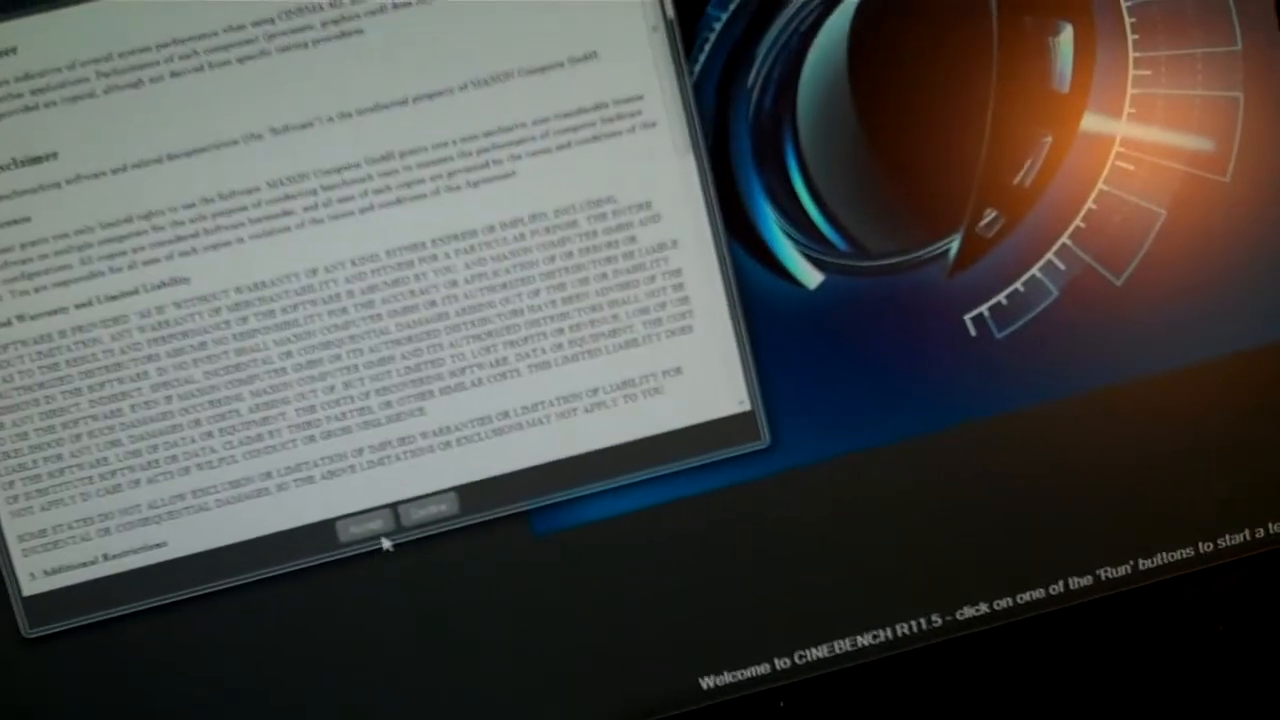
Step: Accept the Cinebench R11.5 license agreement
click(356, 516)
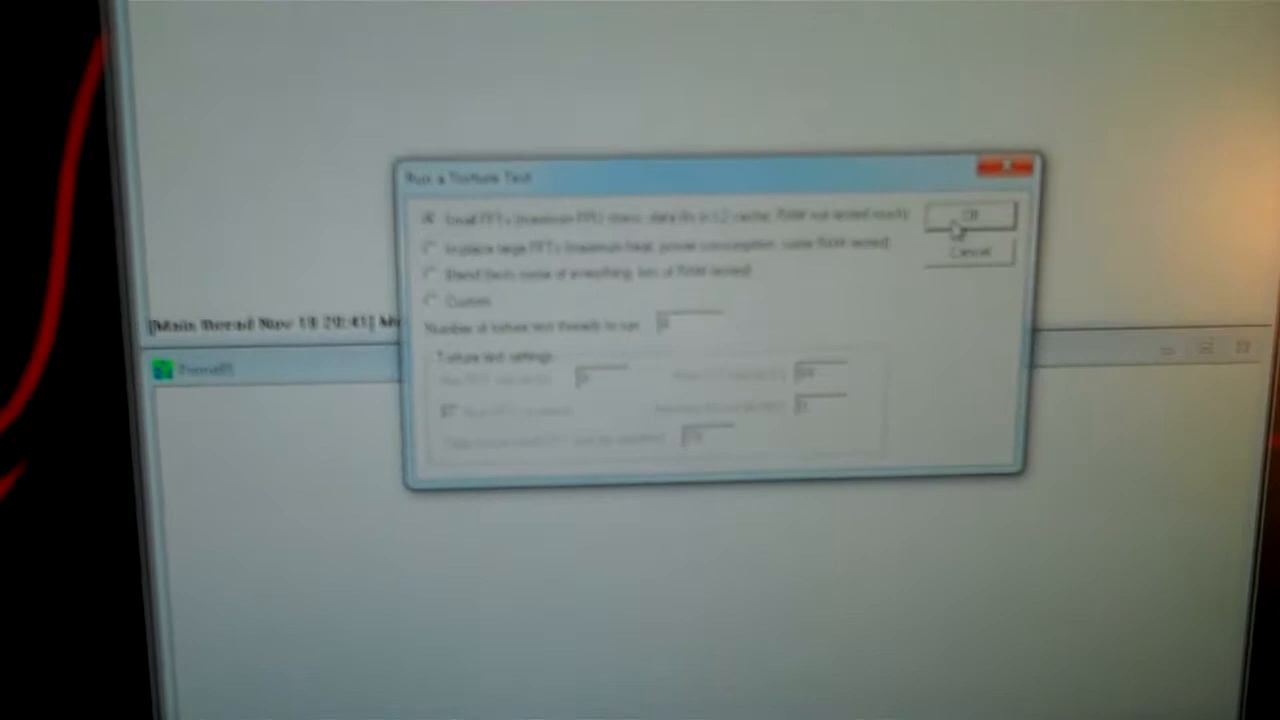
Step: Start the Small FFTs torture test on all workers, then stop it via Test > Stop after a worker errors
click(968, 216)
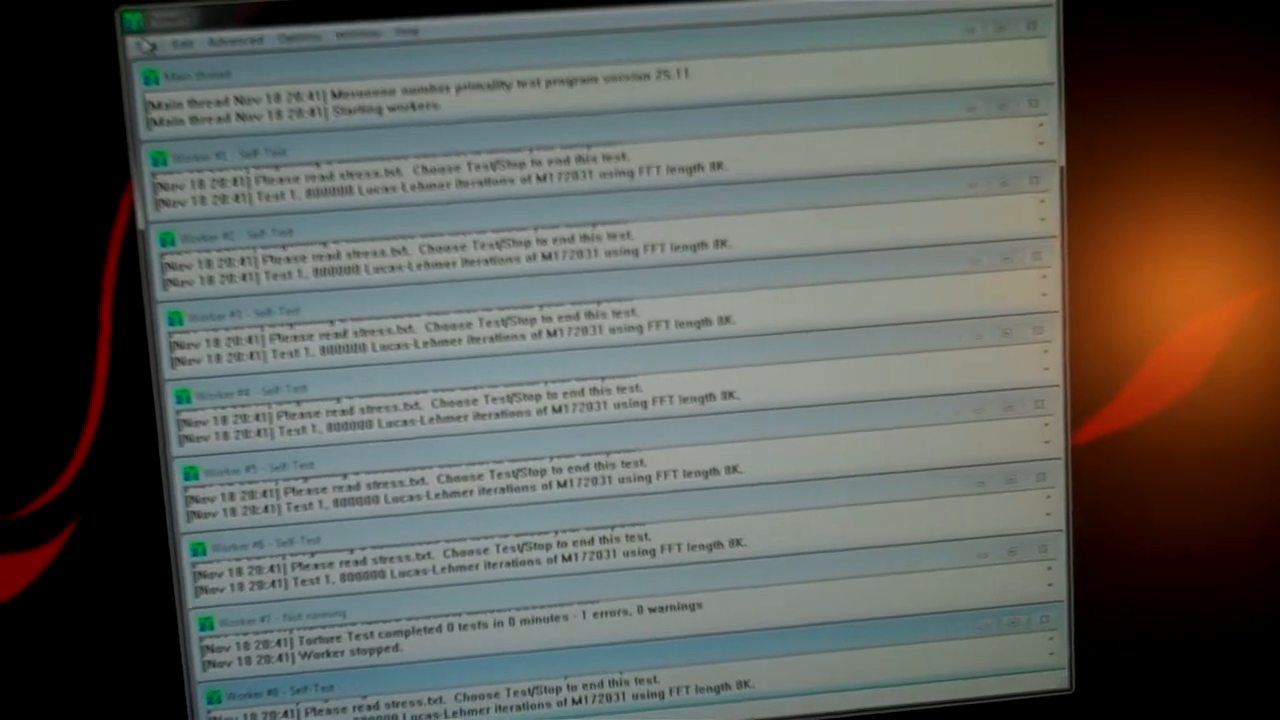
click(62, 44)
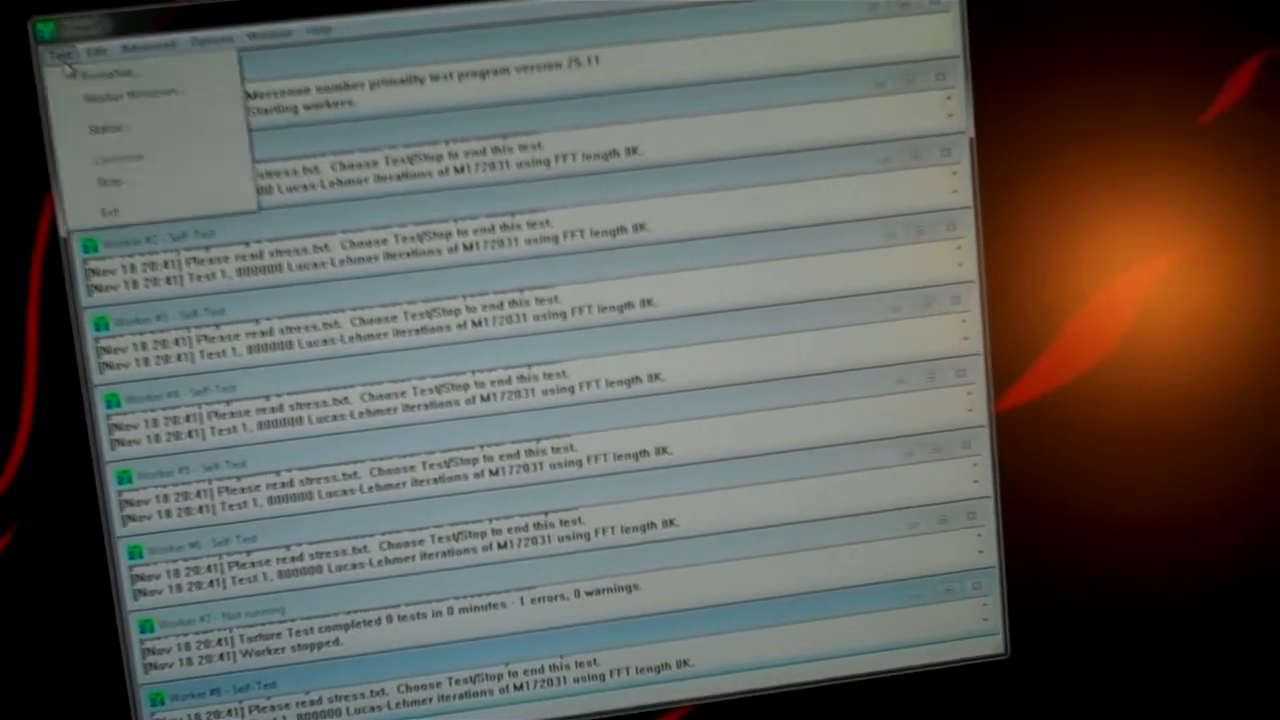
click(108, 180)
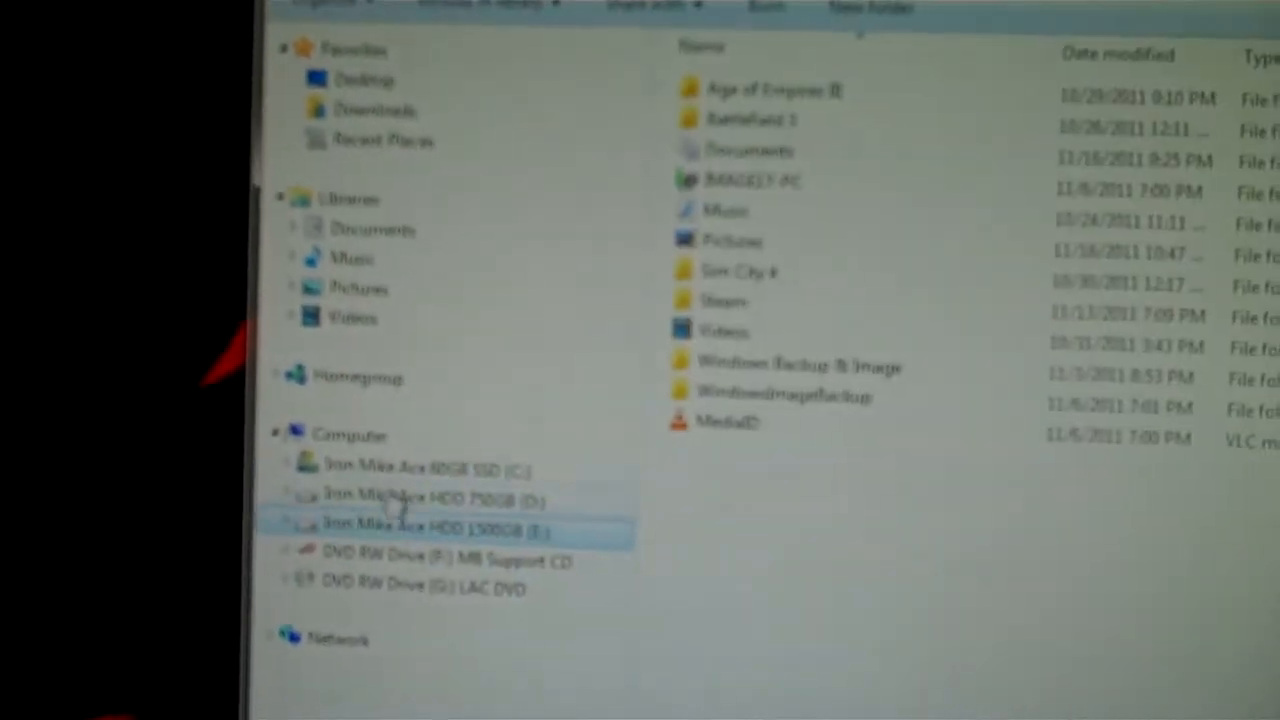
Step: Browse a data drive and the Pictures library in Explorer, then return to the halted Prime95 window
click(420, 476)
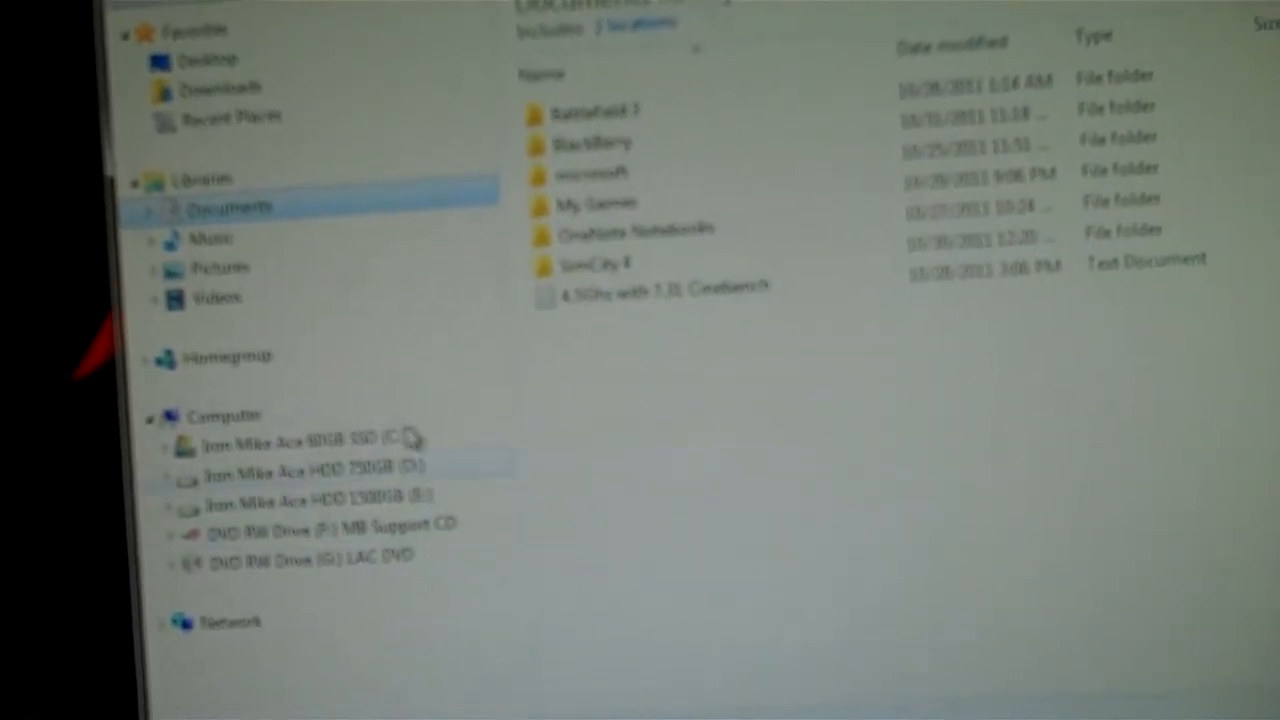
click(218, 266)
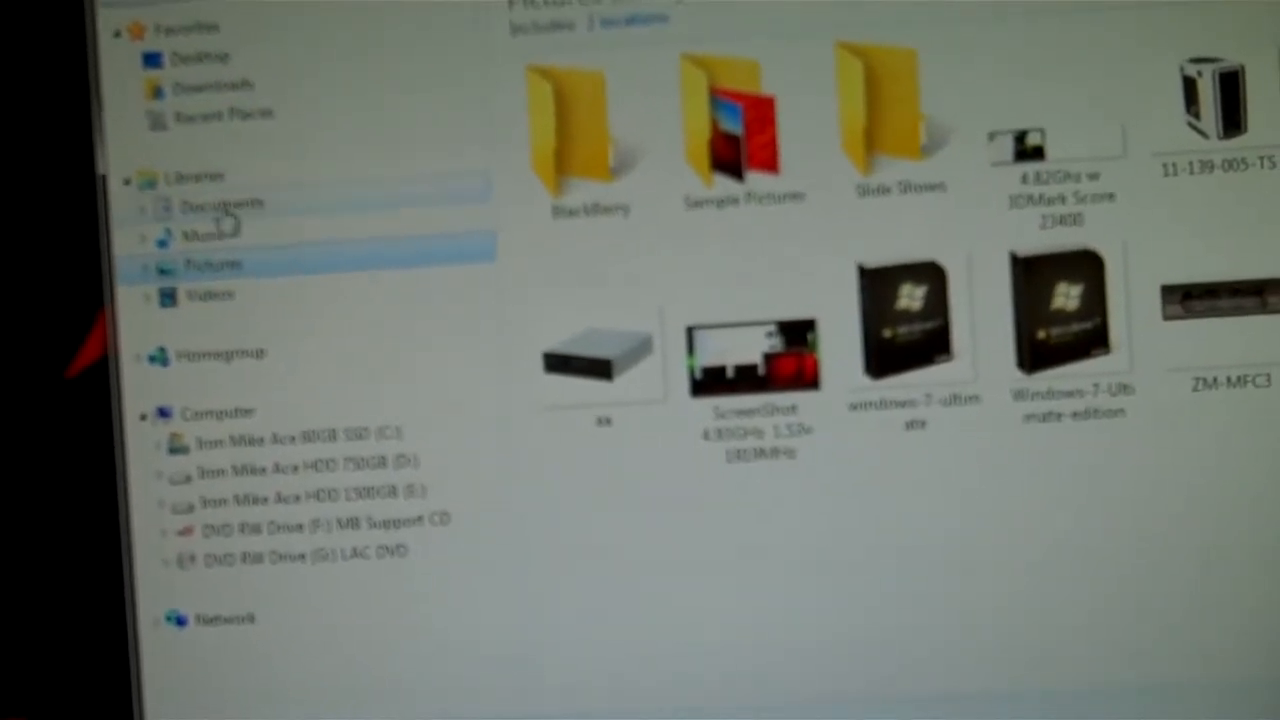
click(210, 204)
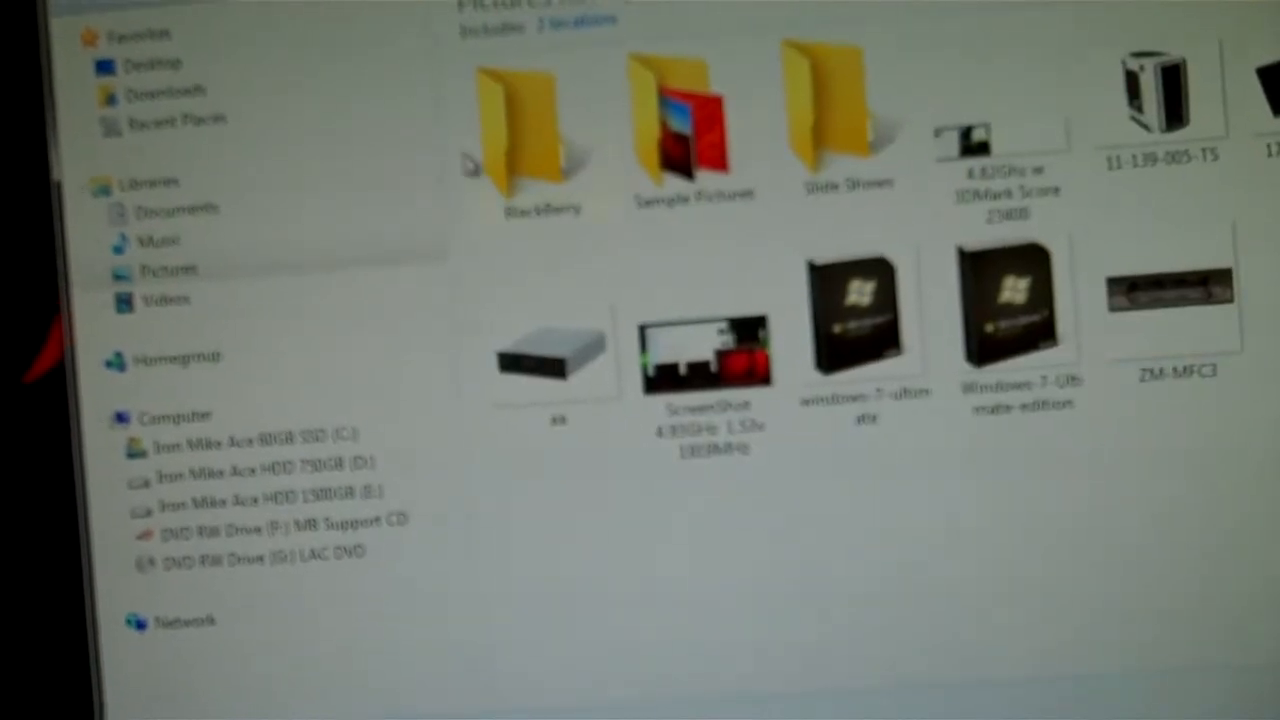
click(170, 268)
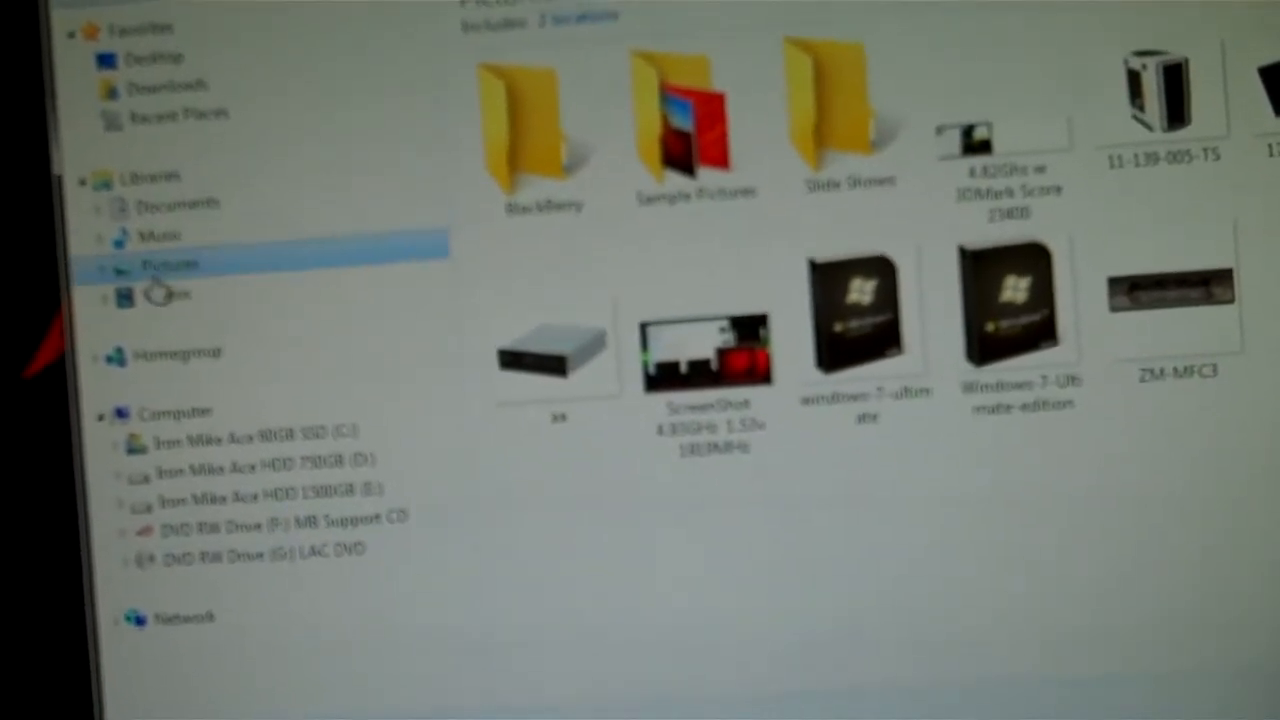
click(180, 112)
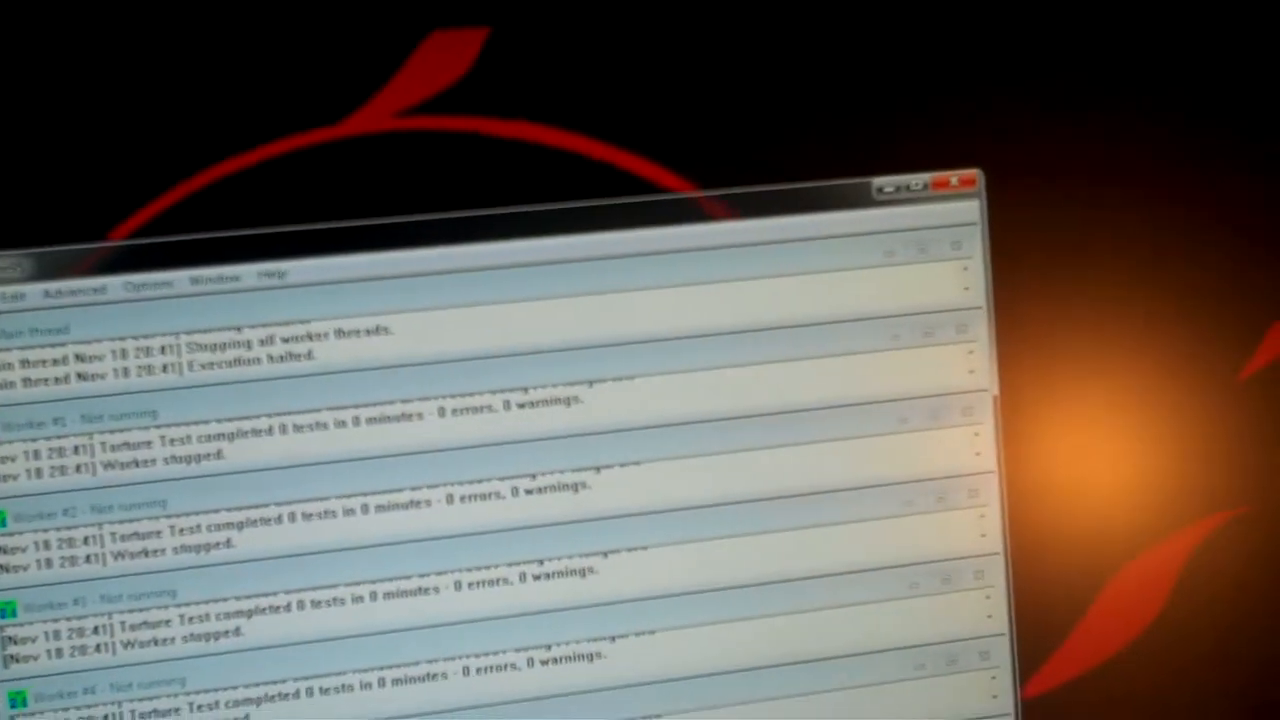
Step: Rerun the torture test on all workers; workers #5 and #7 report a hardware failure
click(266, 276)
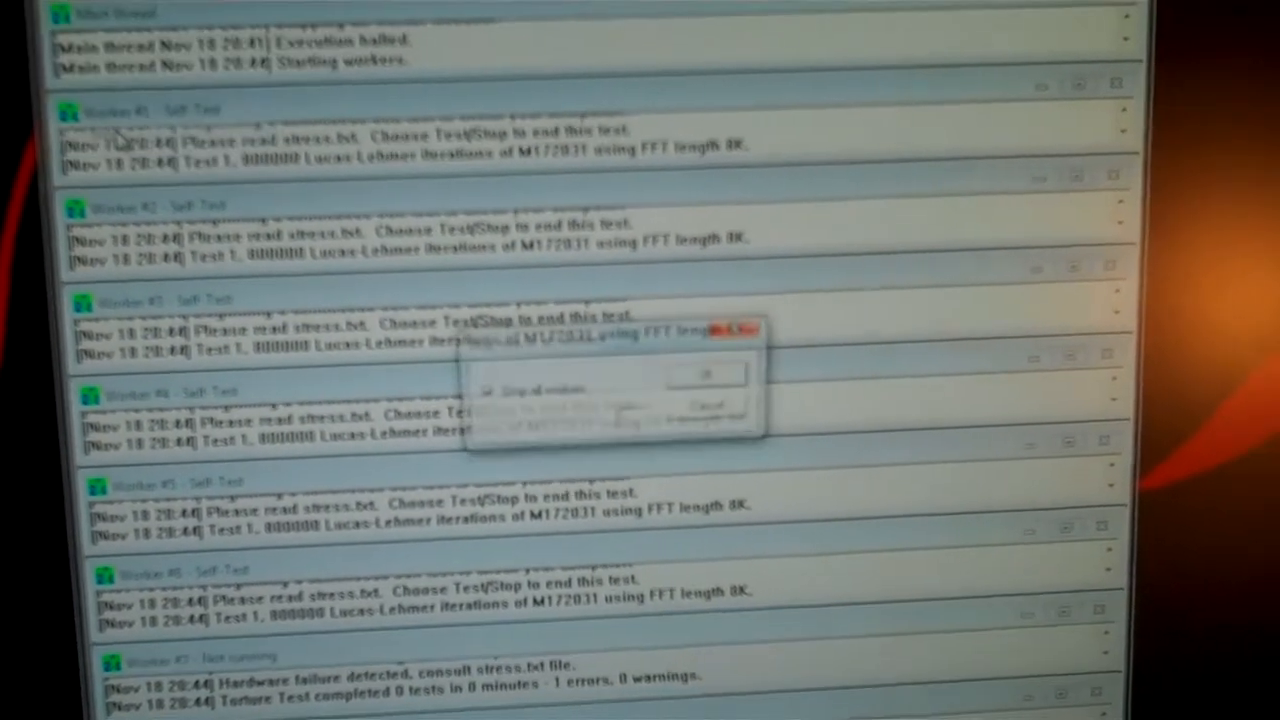
click(704, 374)
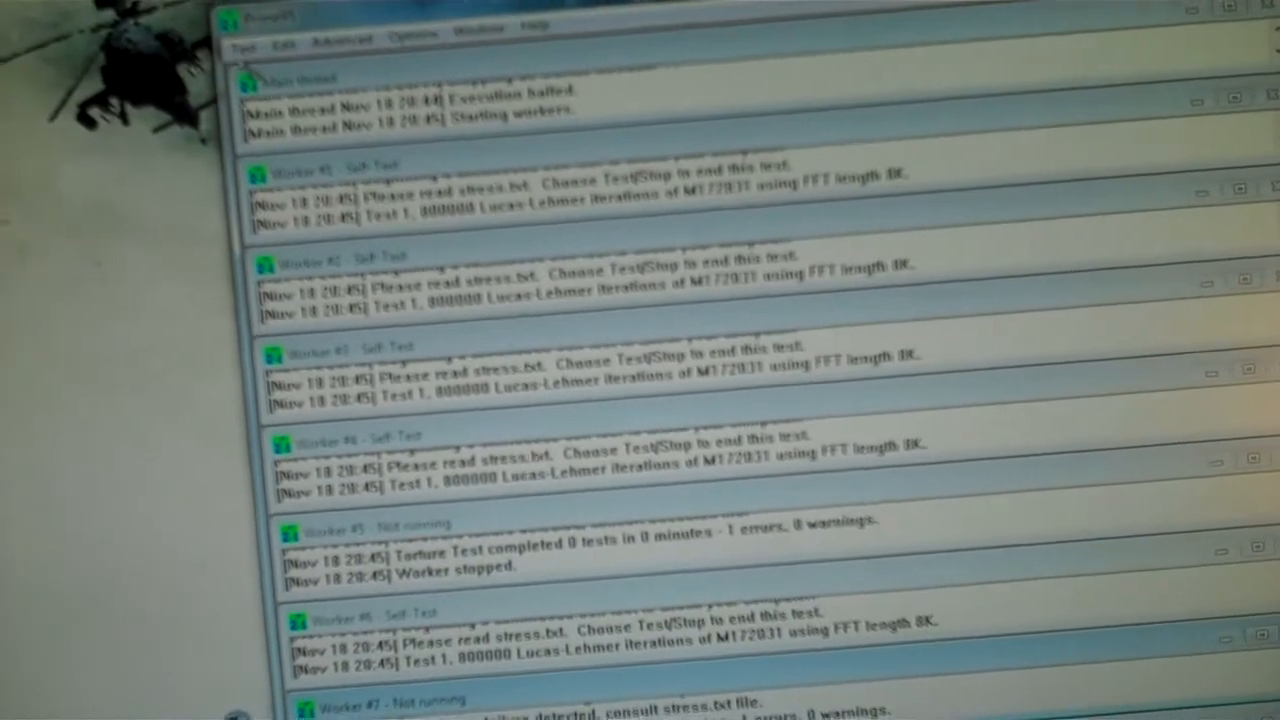
Step: Stop the running torture test from the Test menu so execution halts
click(234, 50)
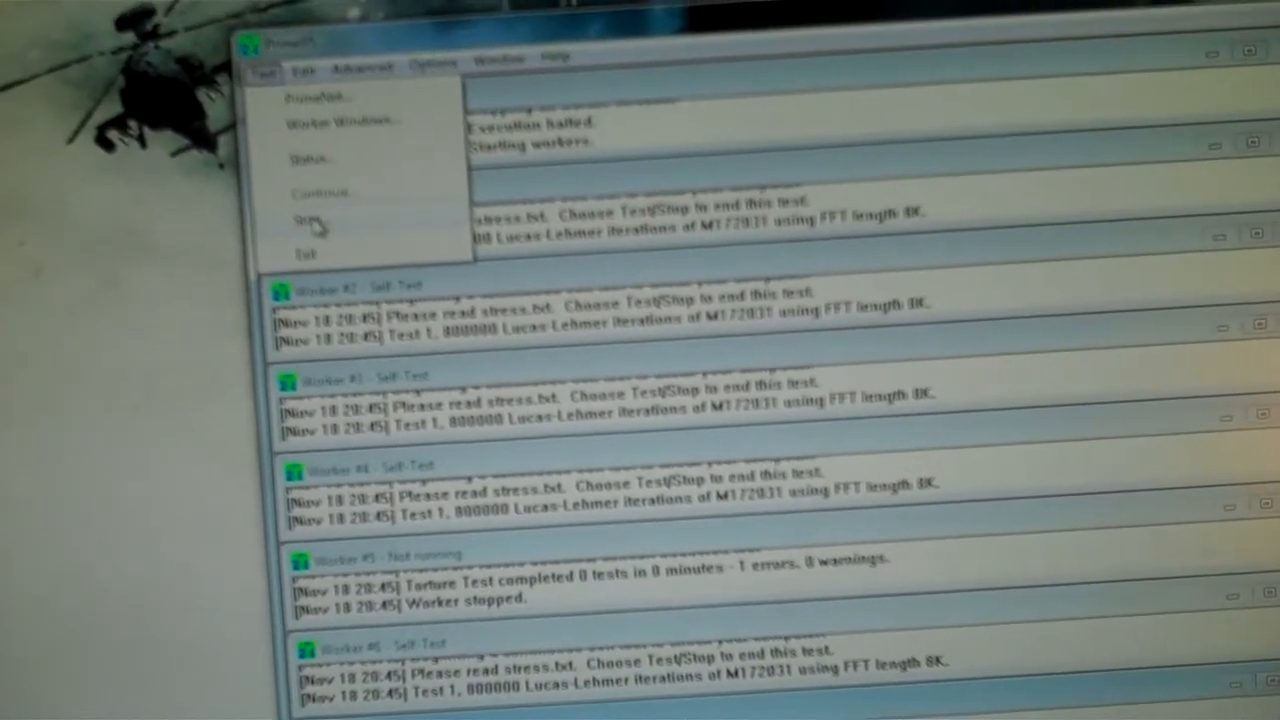
click(308, 218)
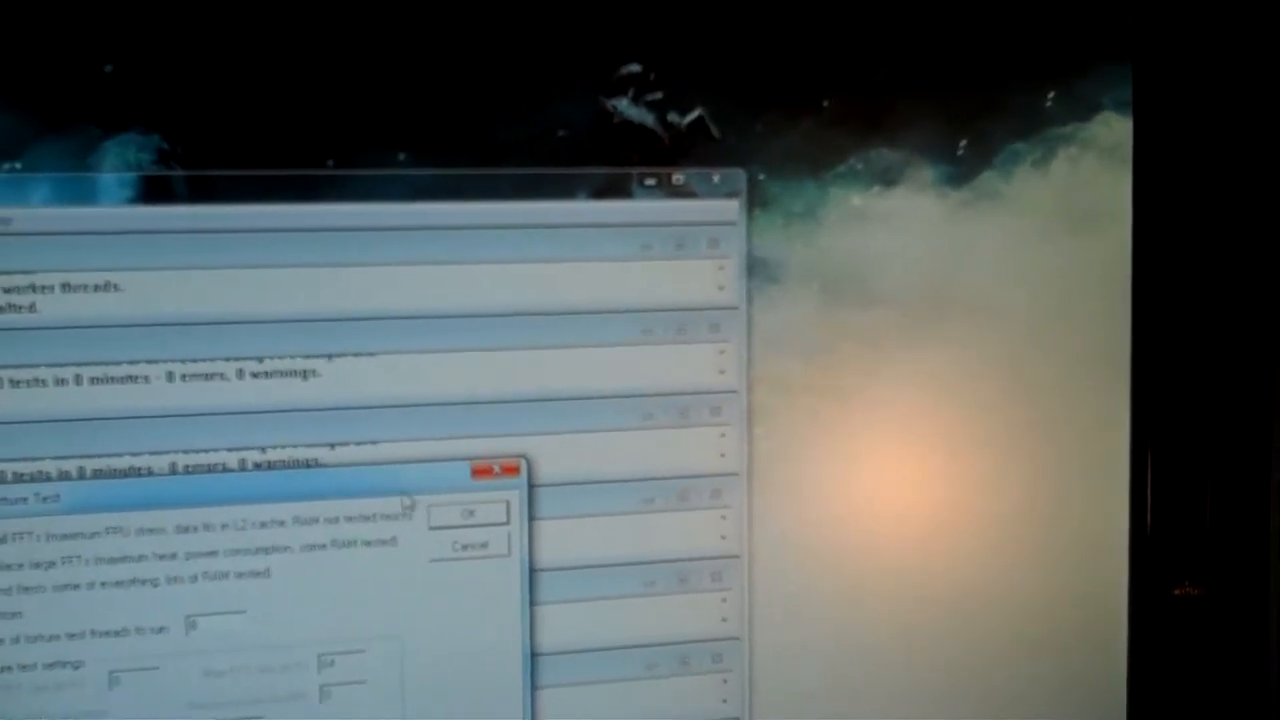
Step: Launch the torture test with current settings so all seven workers begin Lucas-Lehmer self-tests
click(468, 512)
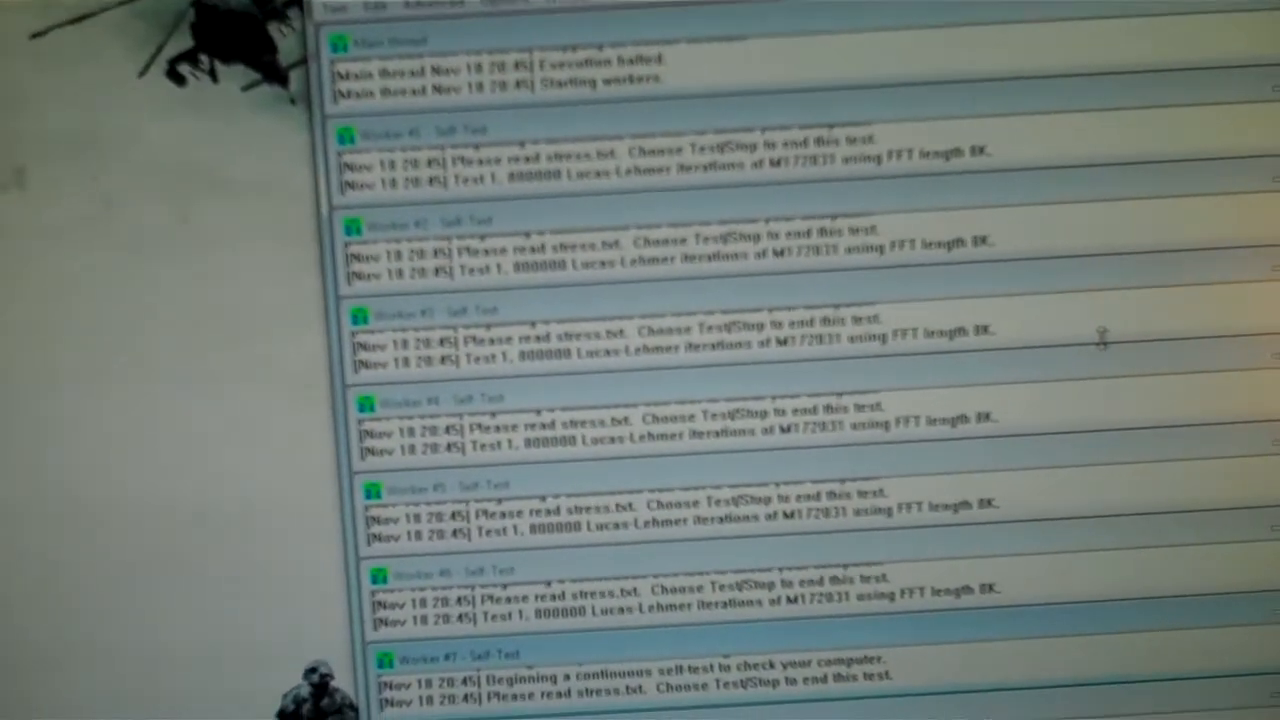